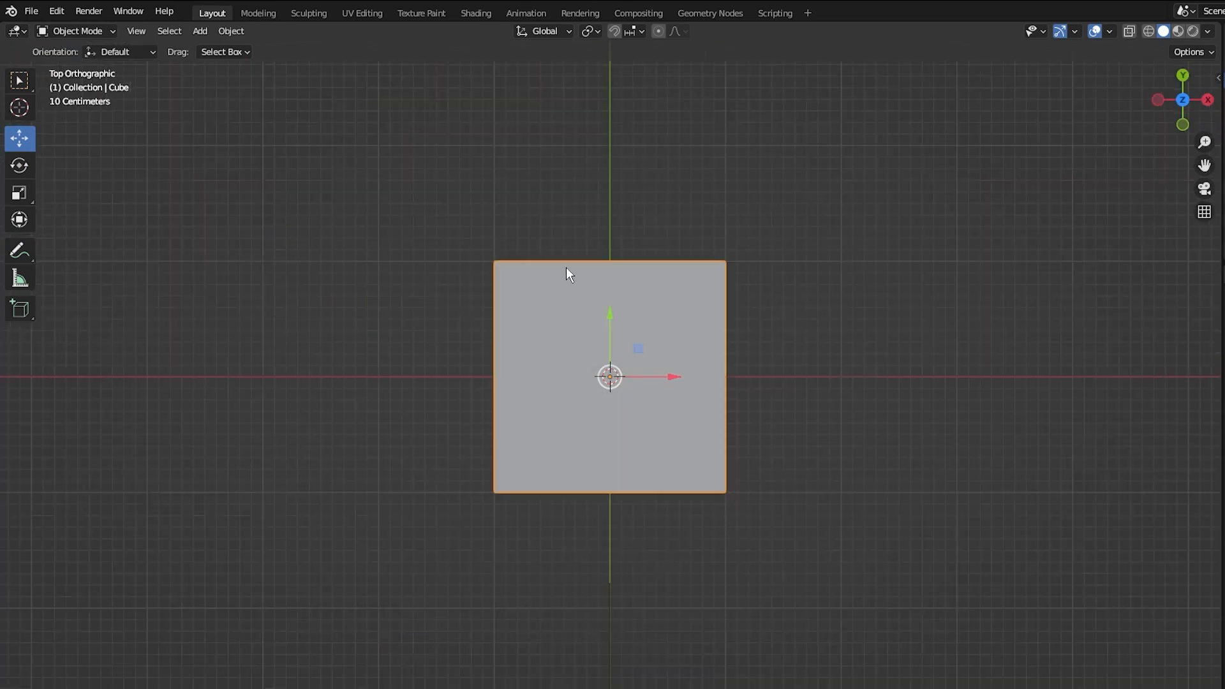
Step: Switch modes on the default cube to begin blocking out the rounded hemisphere shape
key("Tab")
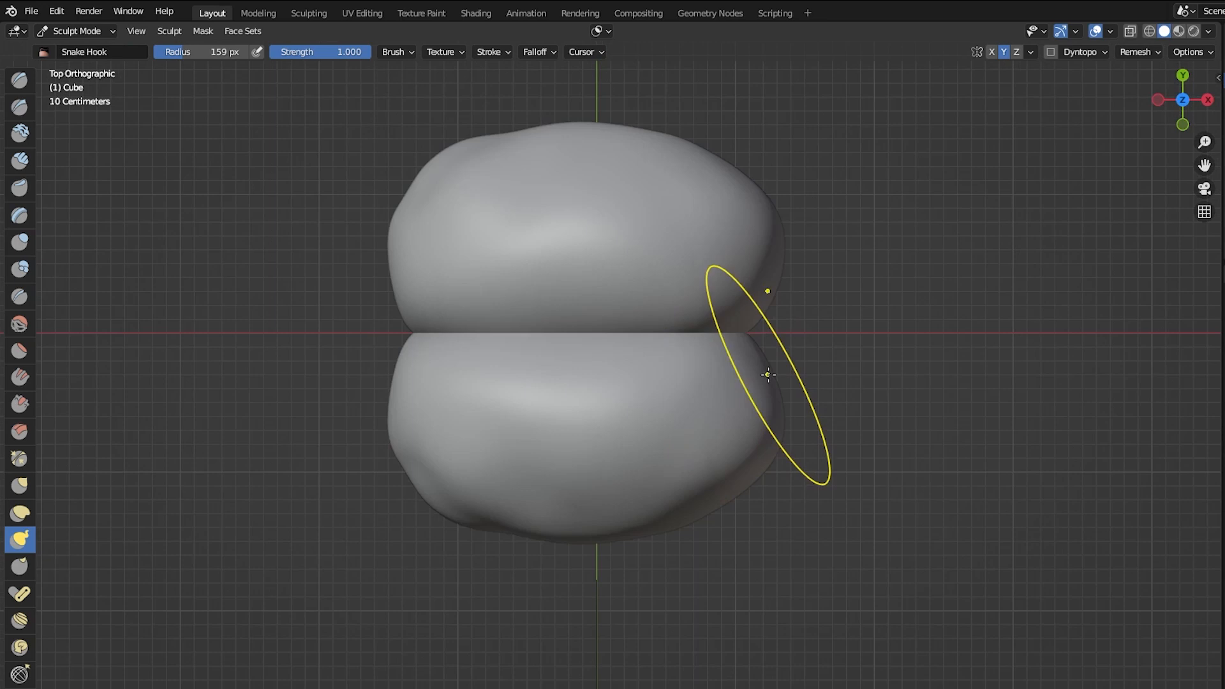
Step: Reshape the brain's right edge and pick sculpt brushes to match the reference silhouette
left_click_drag(768, 374, 505, 560)
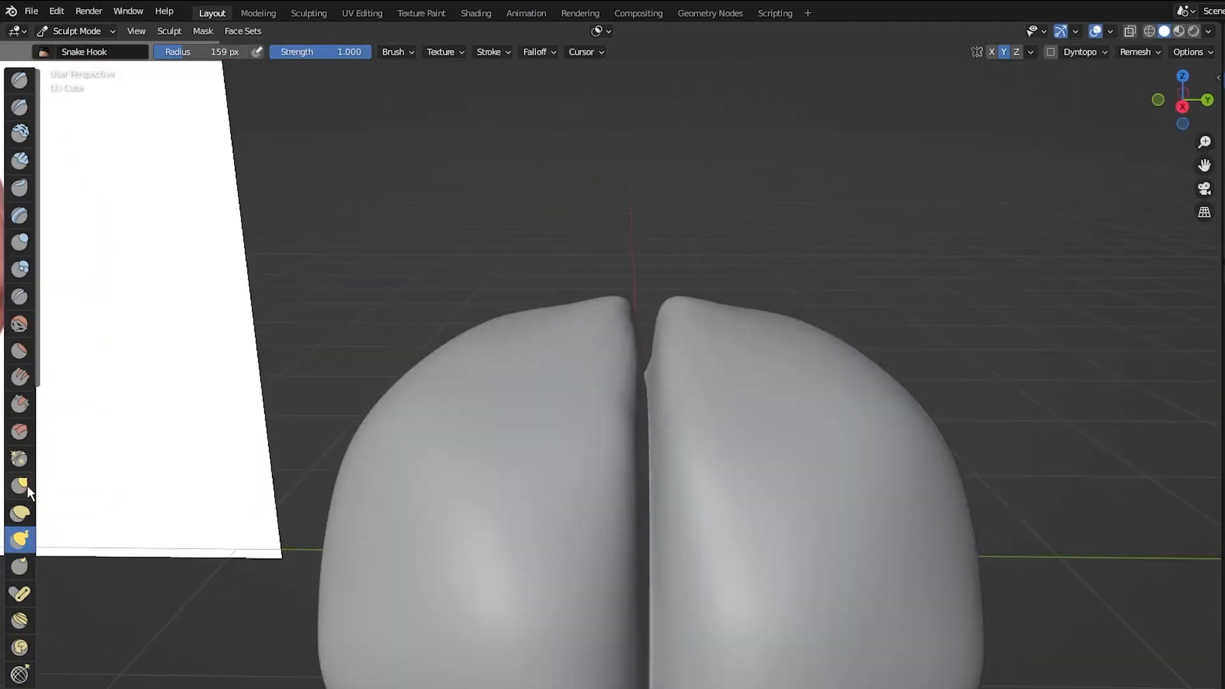
left_click(19, 323)
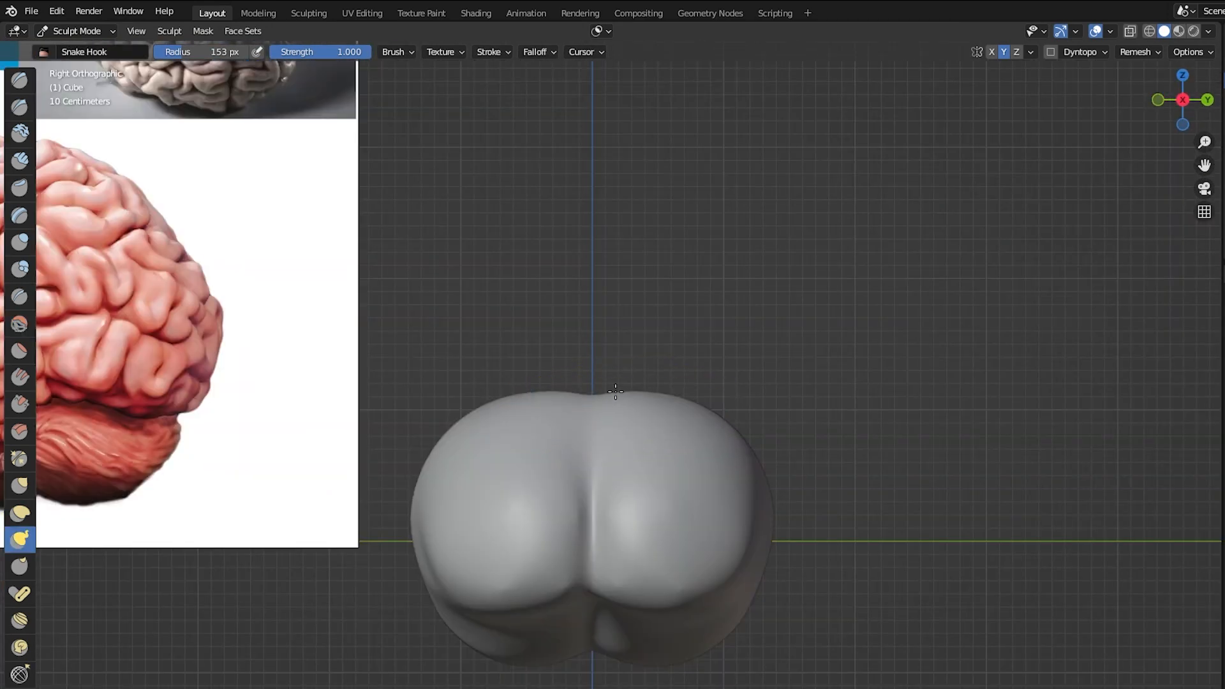
left_click(19, 295)
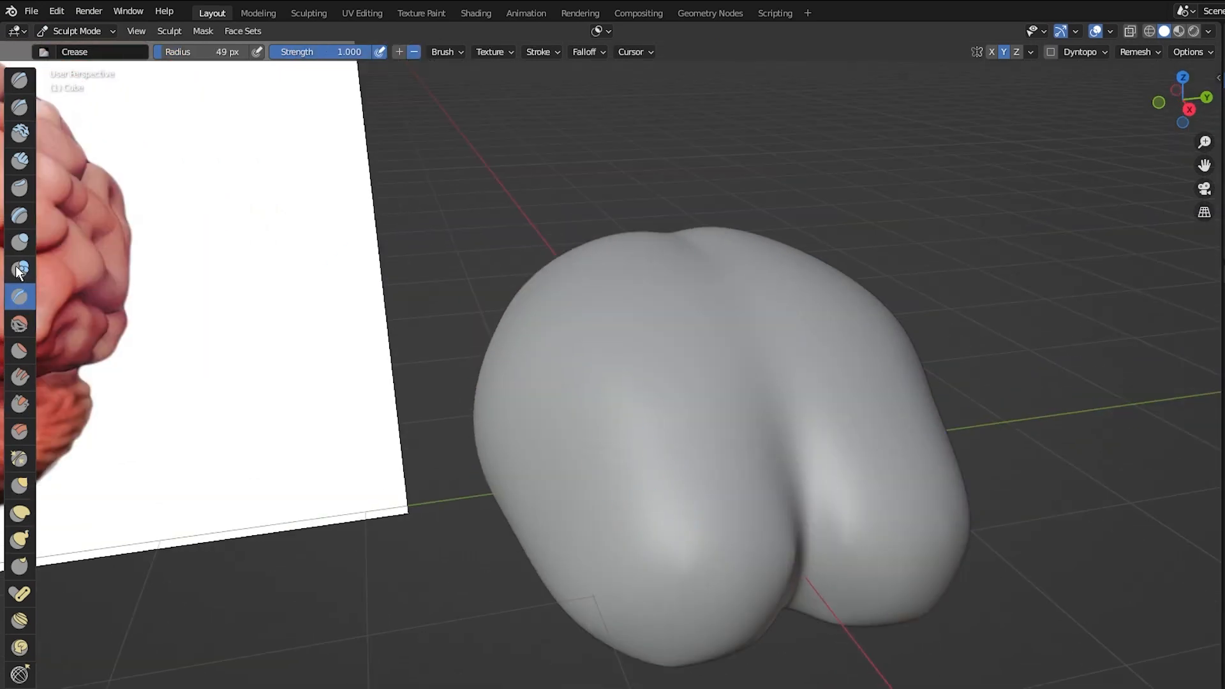
Step: Use the Layer brush at a small radius to draw raised winding folds across the surface
left_click(19, 216)
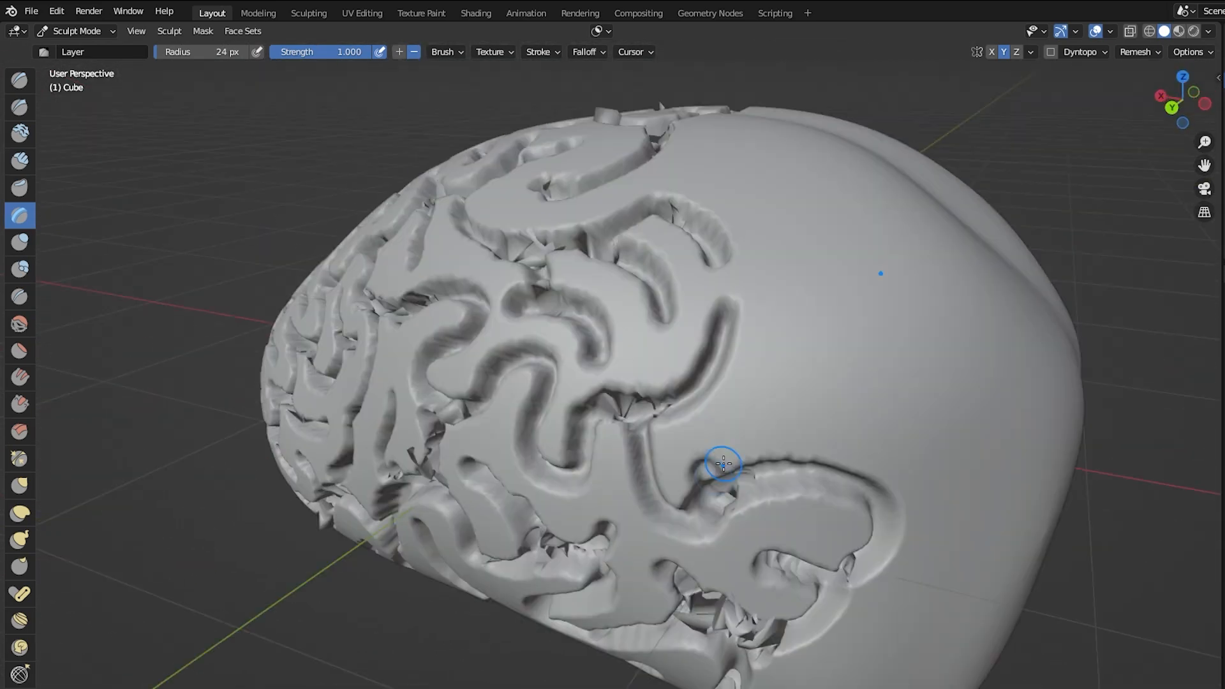
left_click_drag(722, 463, 707, 443)
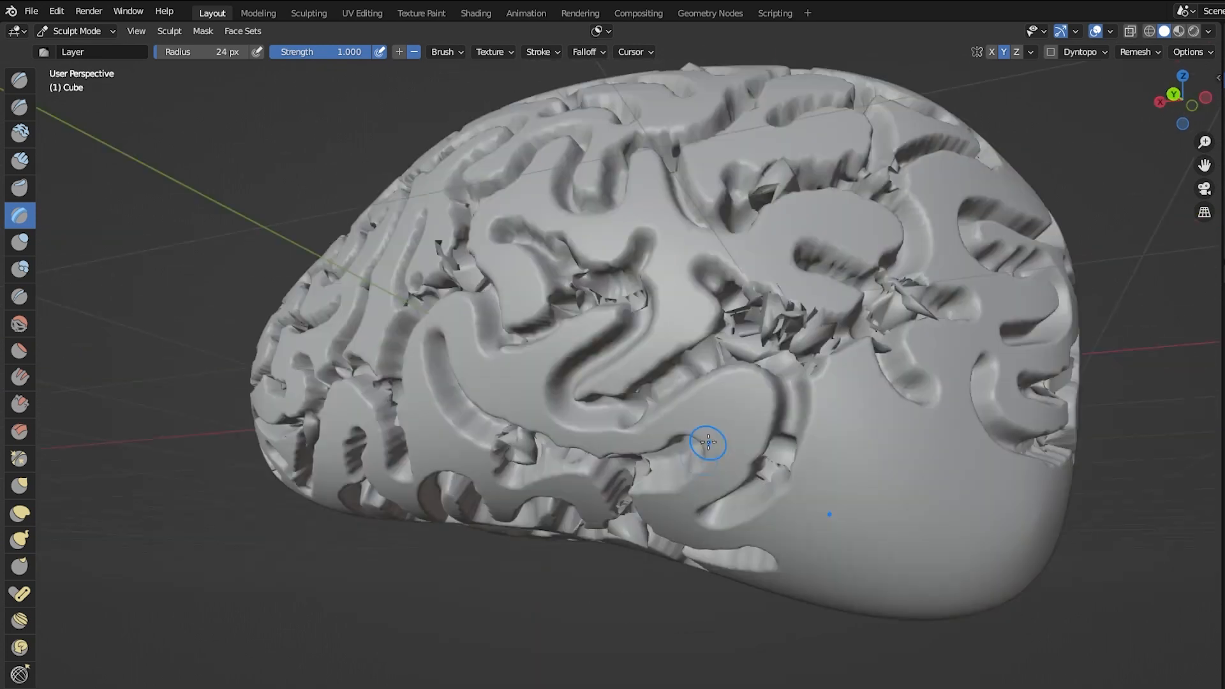
scroll("down", 3)
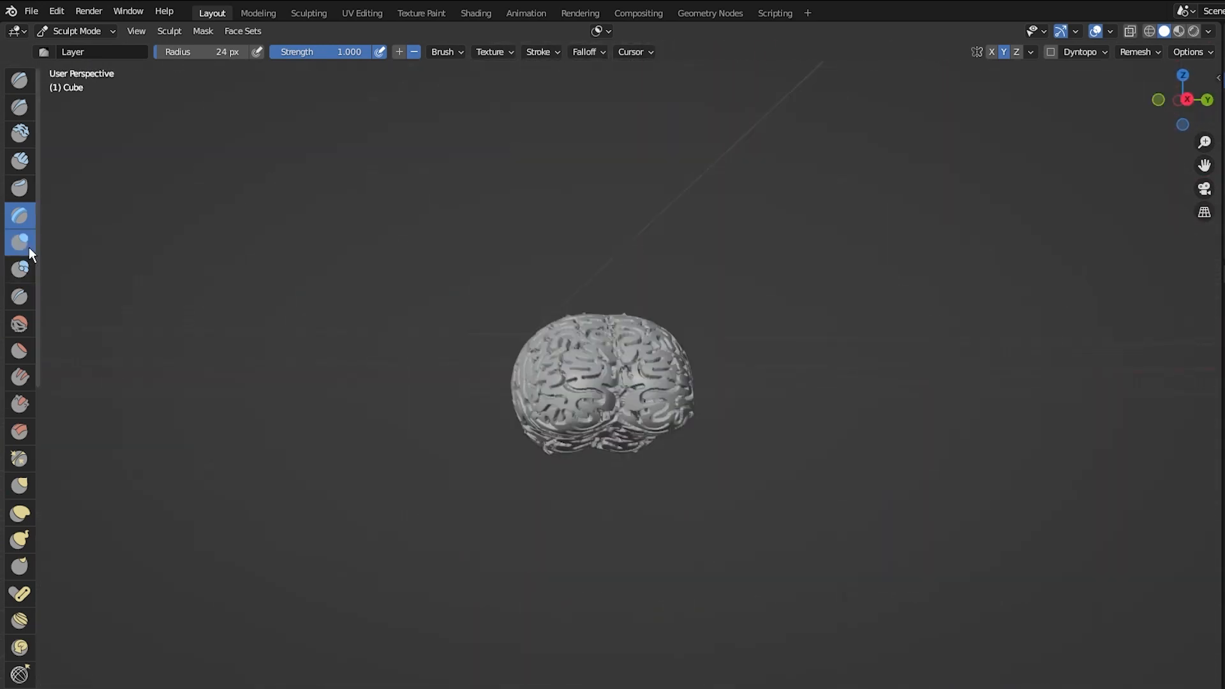
Step: Pick a toolbar tool while setting up the spotlight and pink look for the brain
left_click(19, 241)
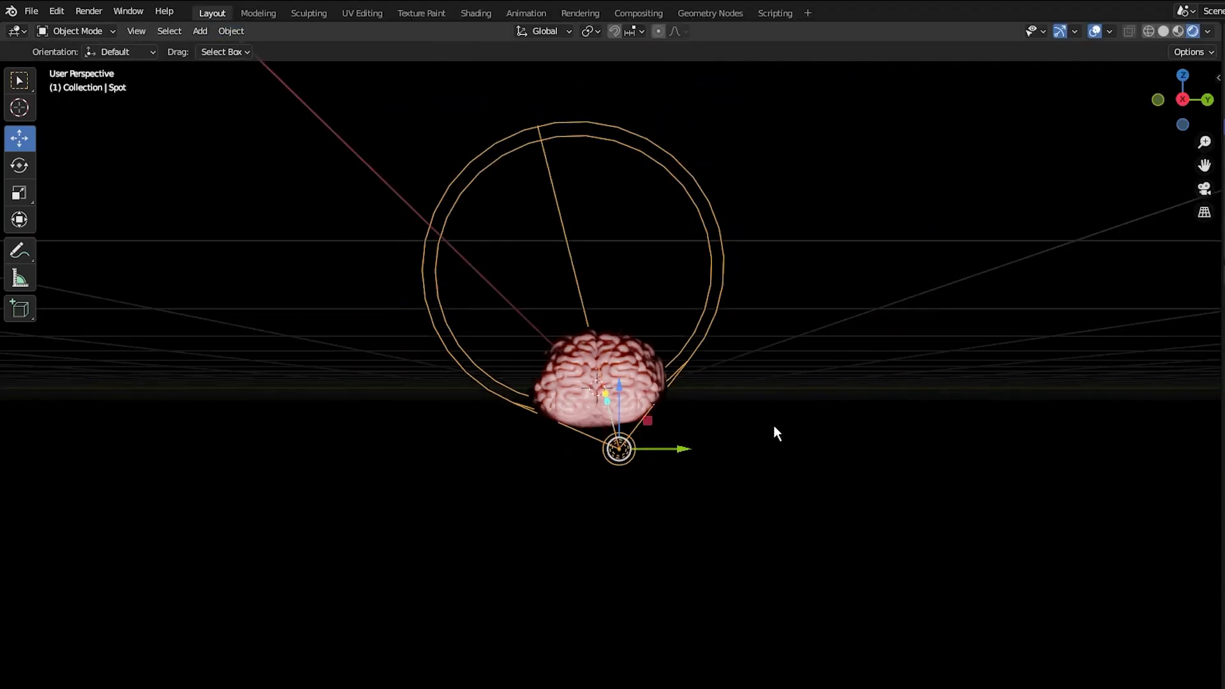
Step: Inspect the brain, move to Substance 3D Painter and bake the selected mesh maps
left_click_drag(777, 434, 644, 340)
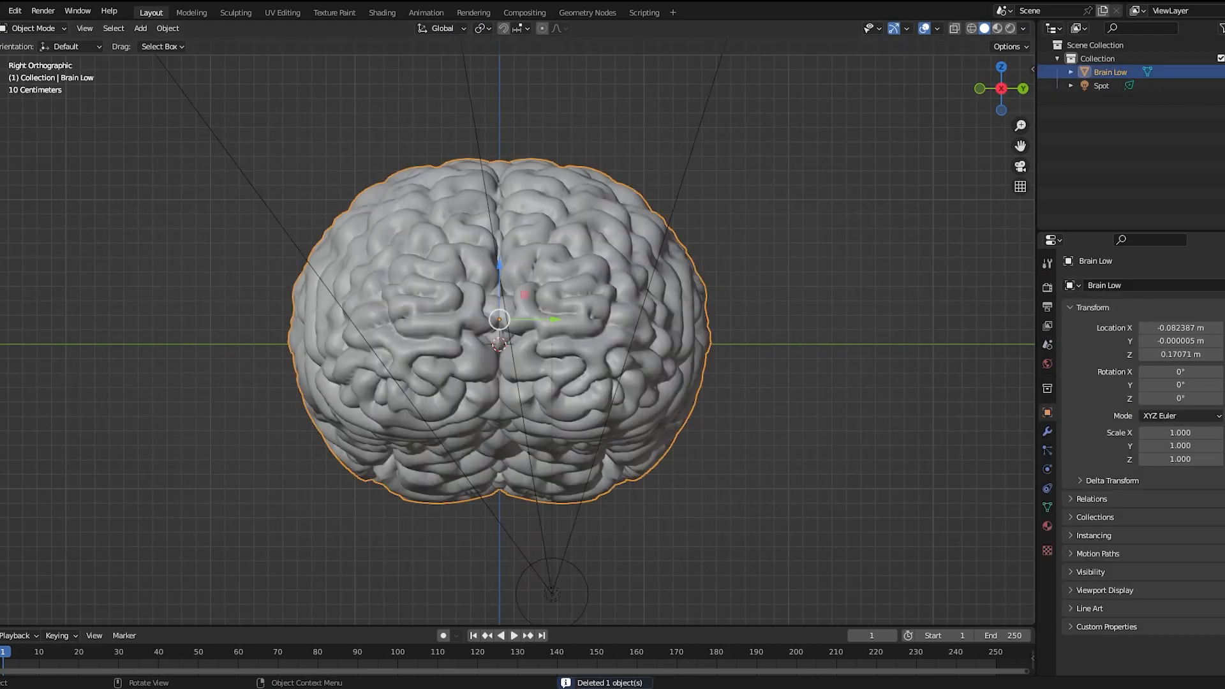
left_click(282, 11)
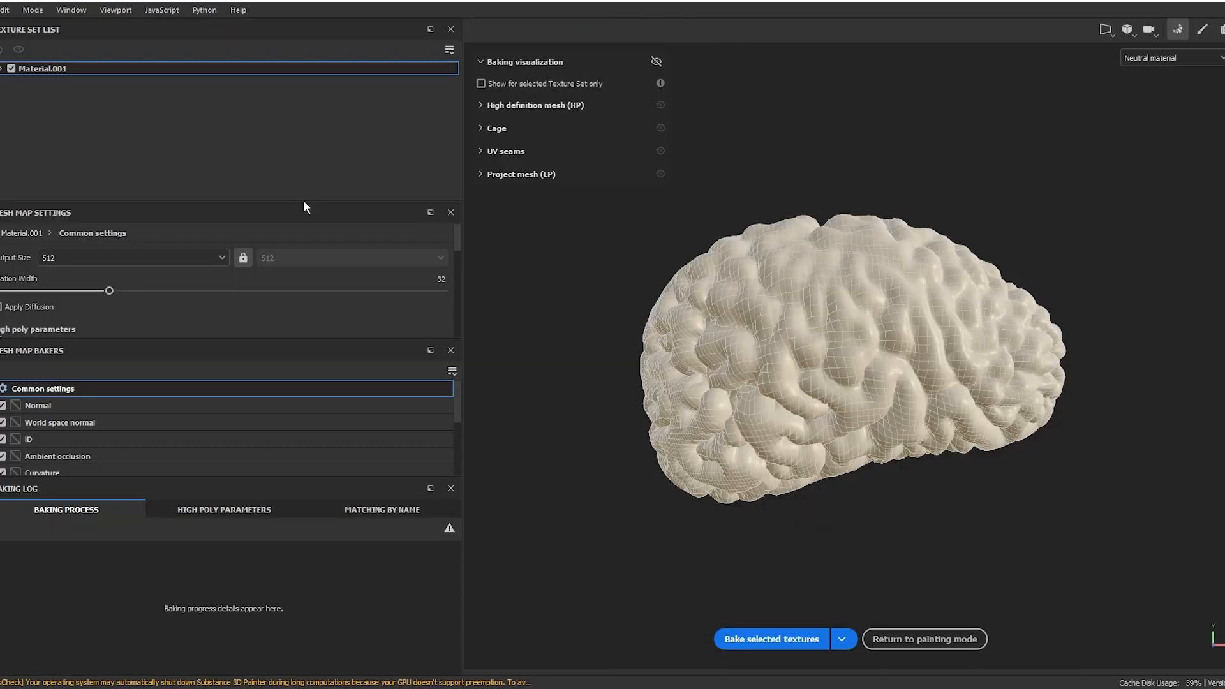
left_click(769, 637)
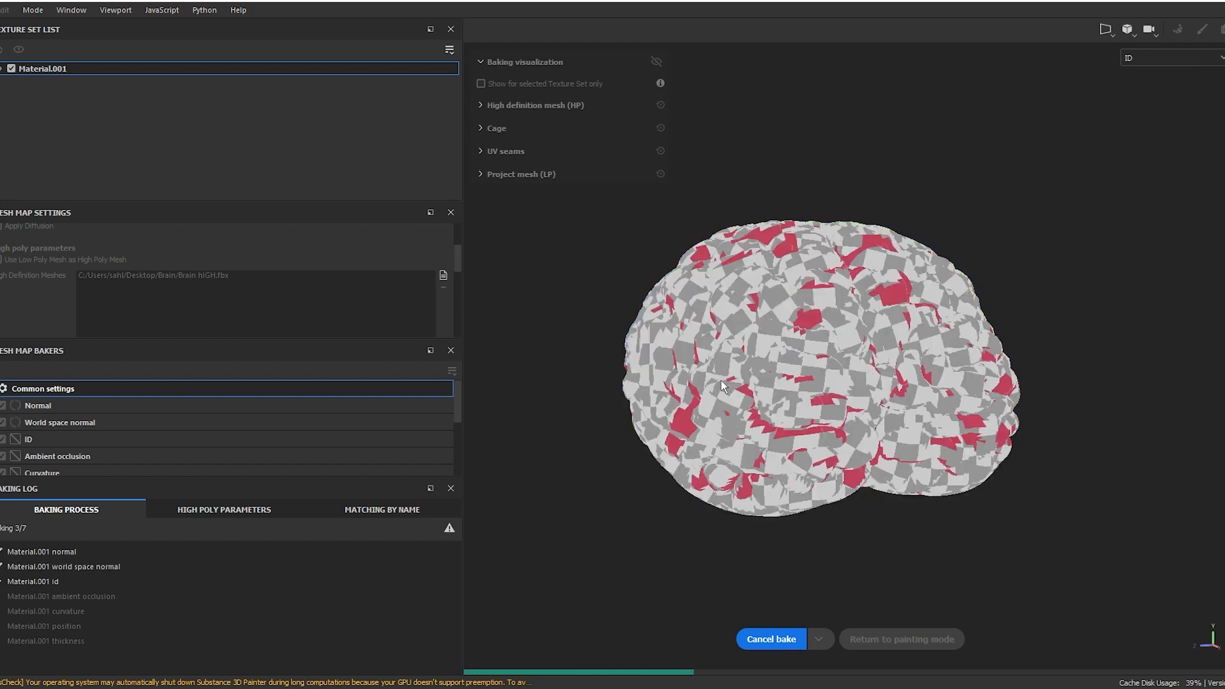